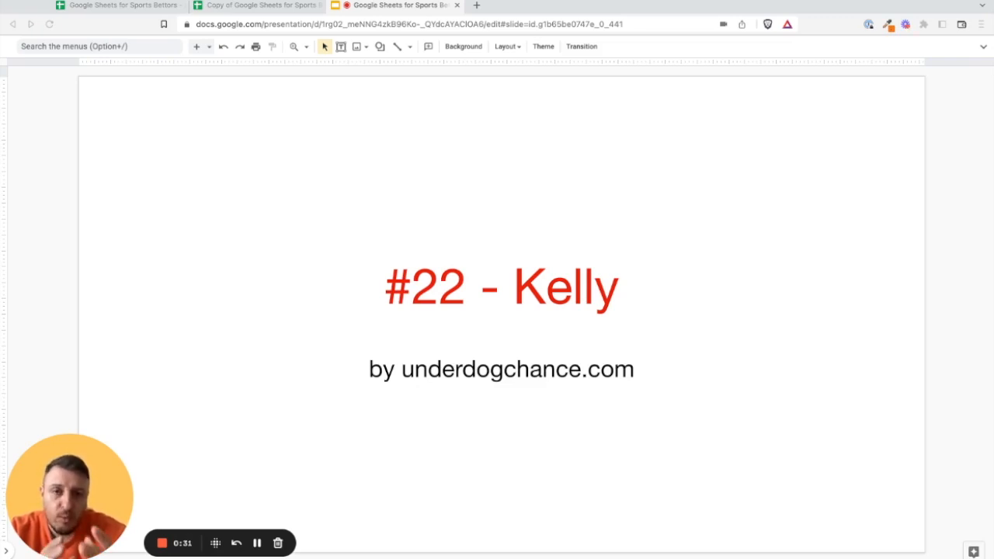
{"action": "mouse_move", "coordinate": [875, 136]}
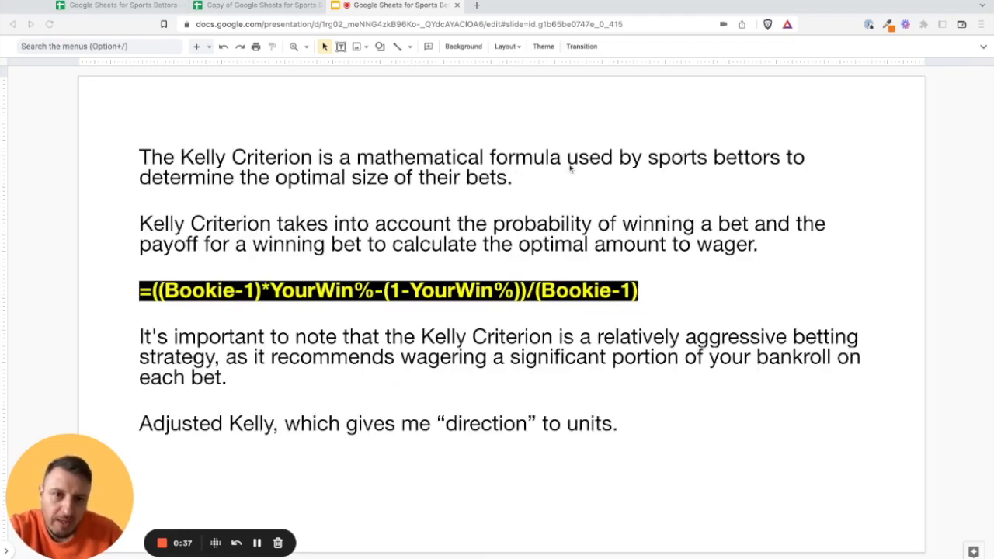
{"action": "mouse_move", "coordinate": [601, 170]}
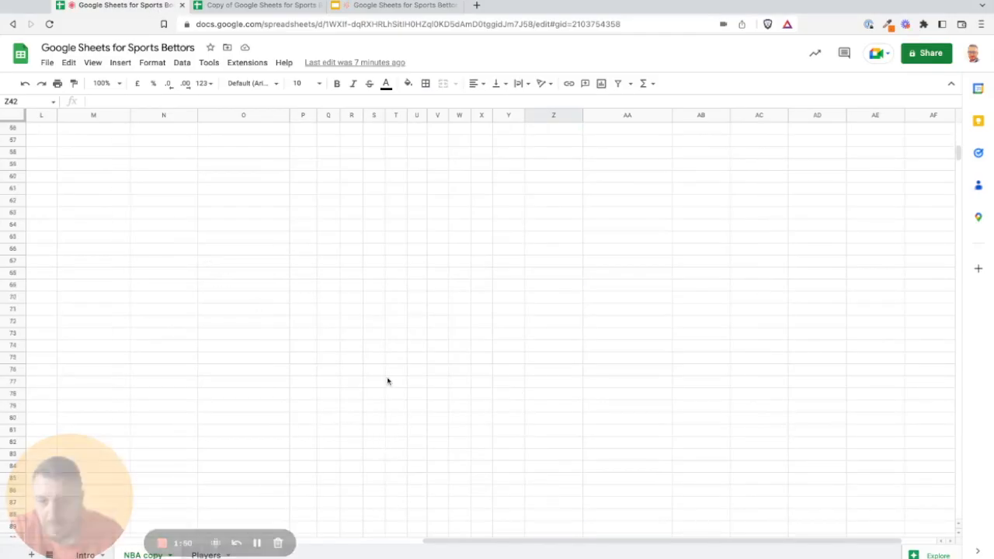
Paste the copied Kelly formula as a text note into empty cell C161.
{"action": "scroll", "scroll_direction": "left", "scroll_amount": 3}
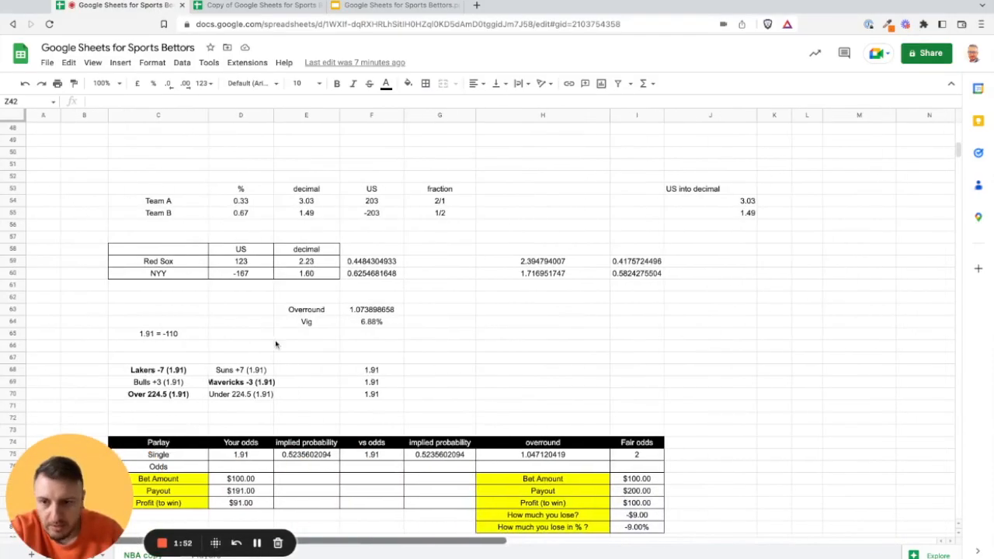
{"action": "scroll", "scroll_direction": "down", "scroll_amount": 3}
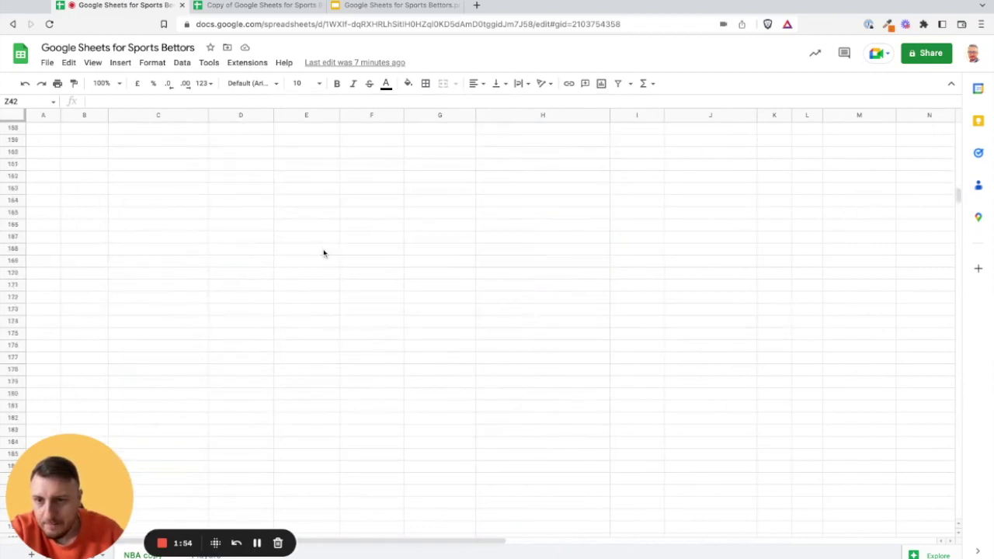
{"action": "mouse_move", "coordinate": [154, 169]}
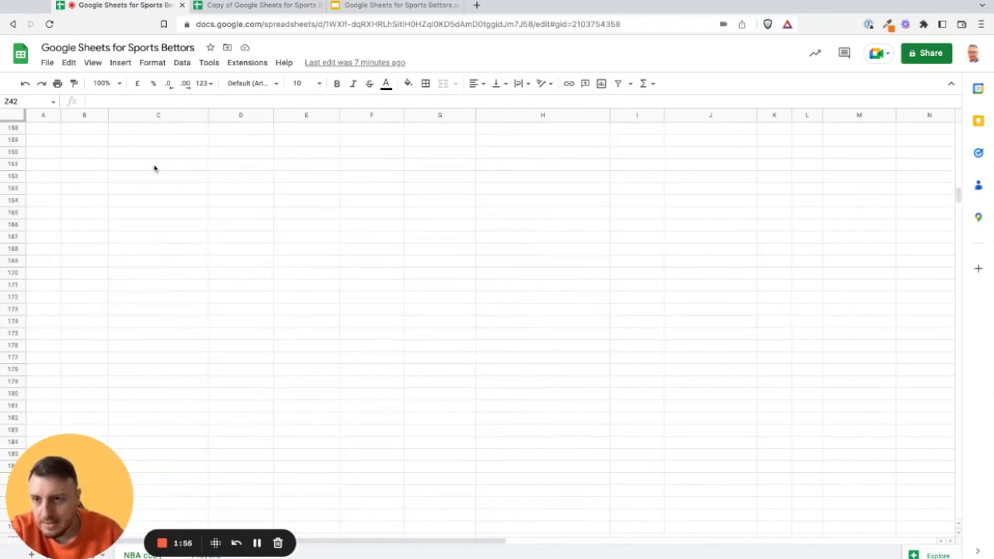
{"action": "left_click", "coordinate": [157, 164]}
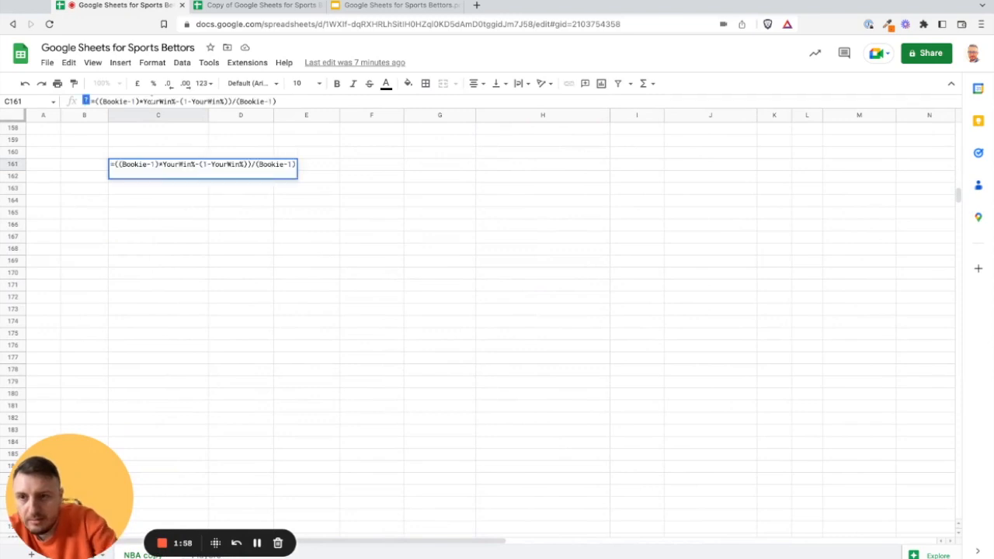
{"action": "key", "text": "Return"}
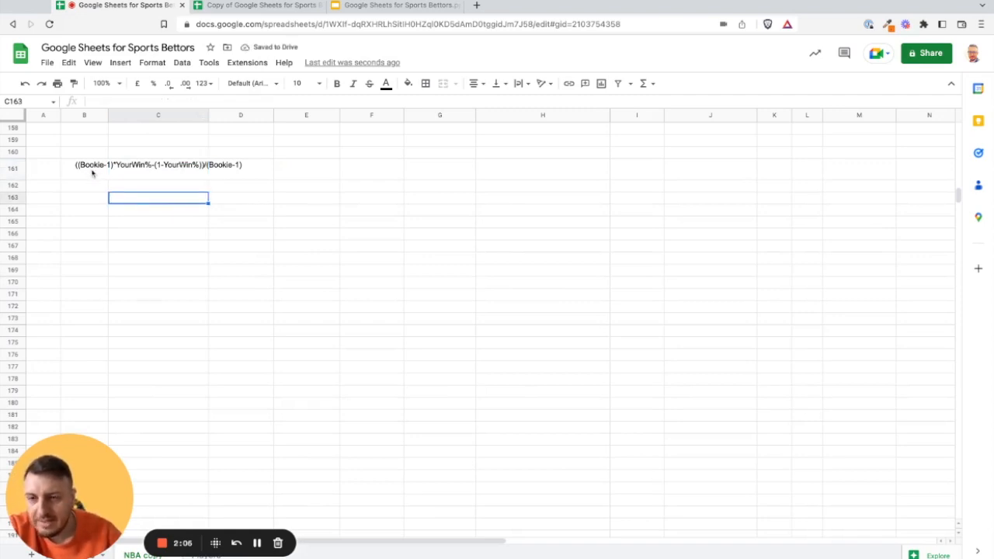
{"action": "mouse_move", "coordinate": [132, 170]}
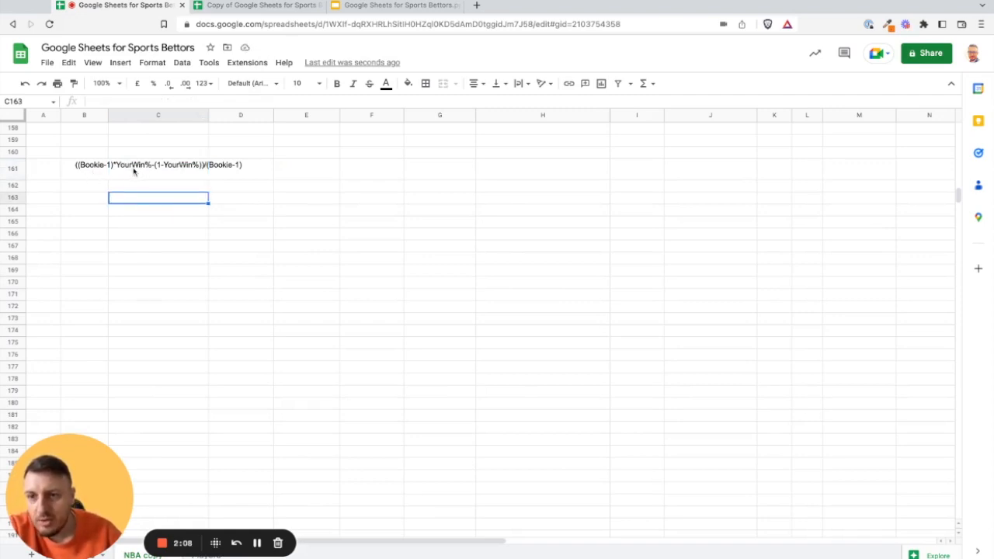
{"action": "mouse_move", "coordinate": [190, 165]}
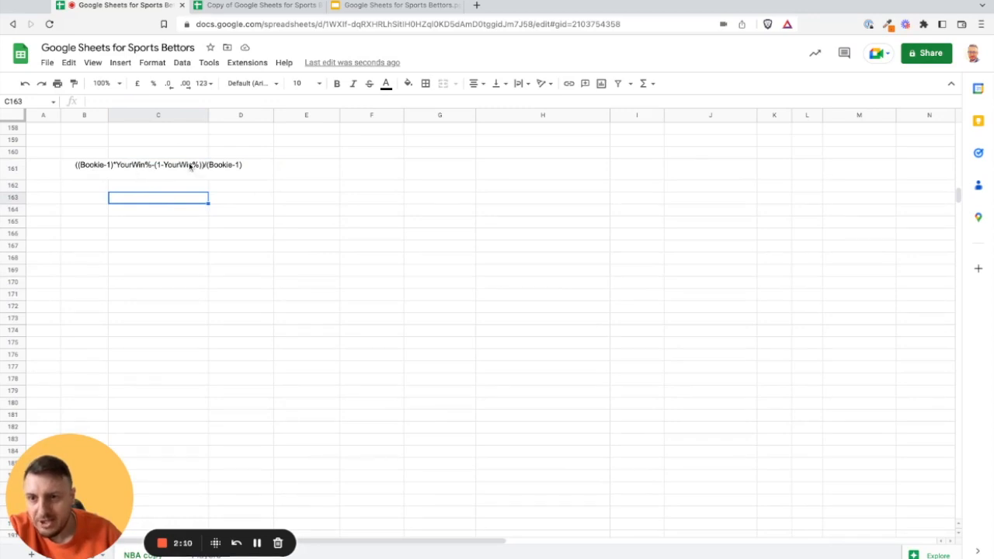
{"action": "mouse_move", "coordinate": [217, 226]}
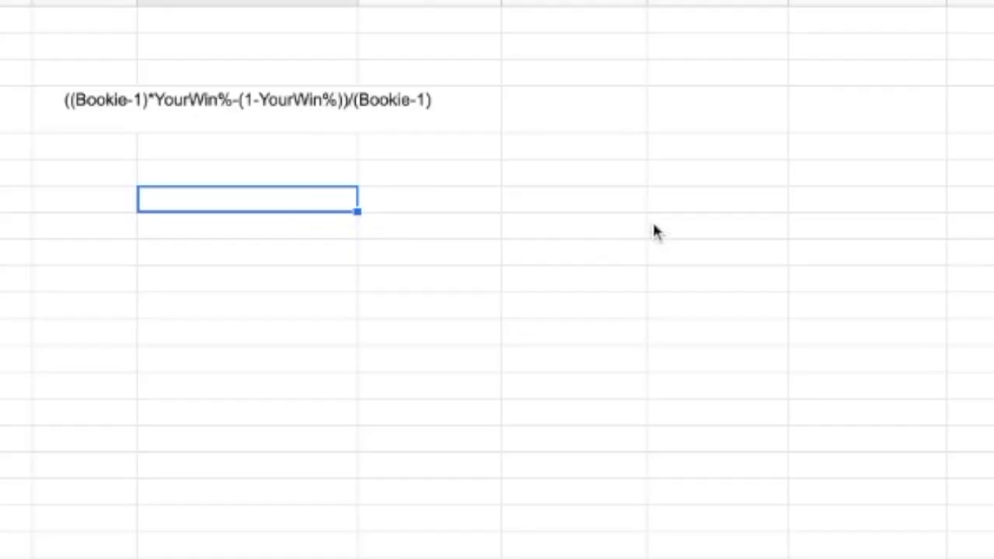
Enter 'Sports Betting Model' with 63.45% and 'Bookmakers' with odds 2.05 below it.
{"action": "type", "text": "Sports Betting Model"}
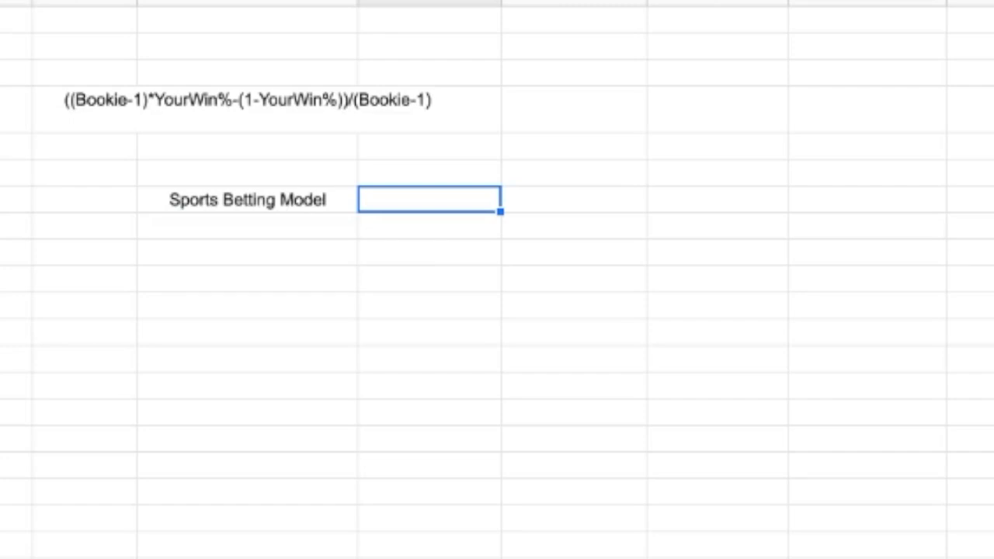
{"action": "type", "text": "54.32%"}
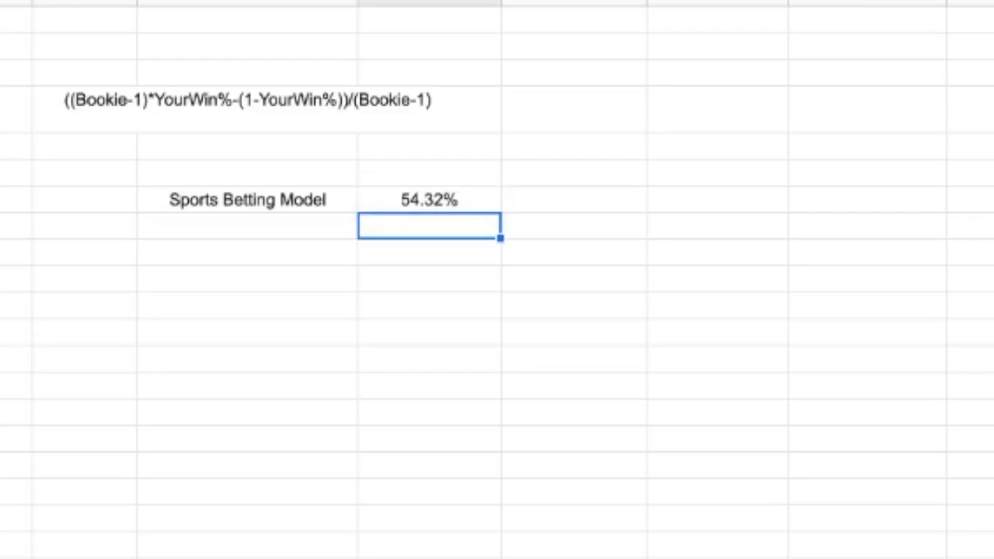
{"action": "type", "text": "63.%"}
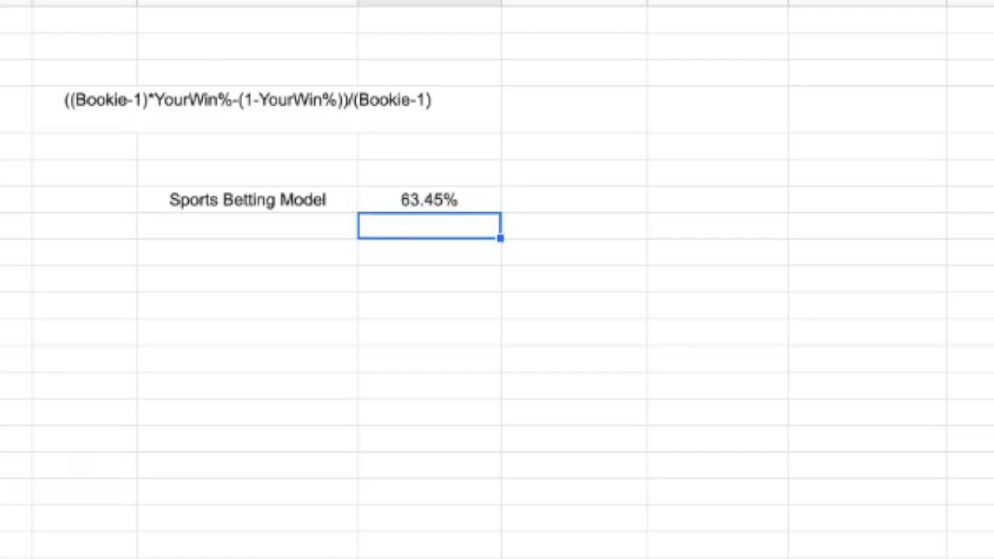
{"action": "type", "text": "B"}
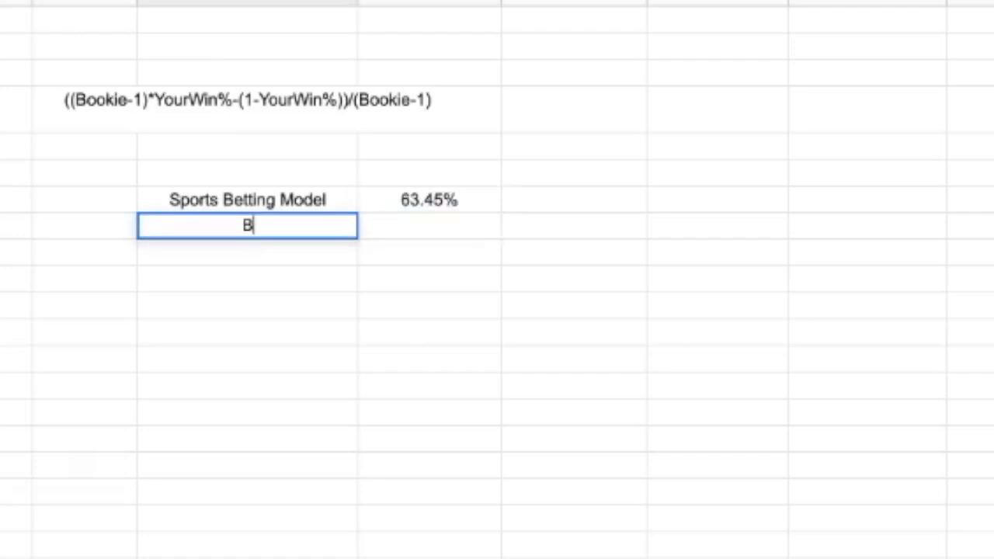
{"action": "type", "text": "ookmakers"}
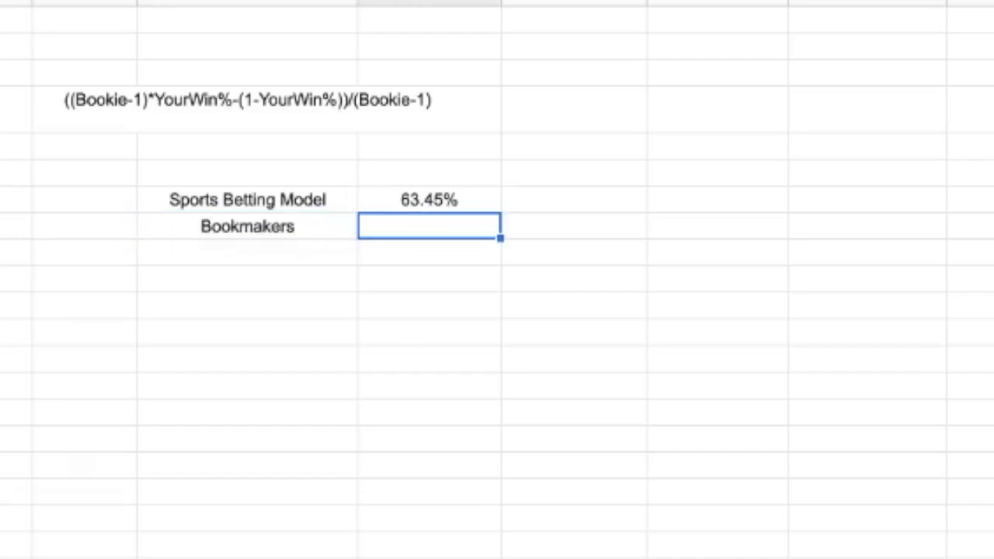
{"action": "type", "text": "2.1"}
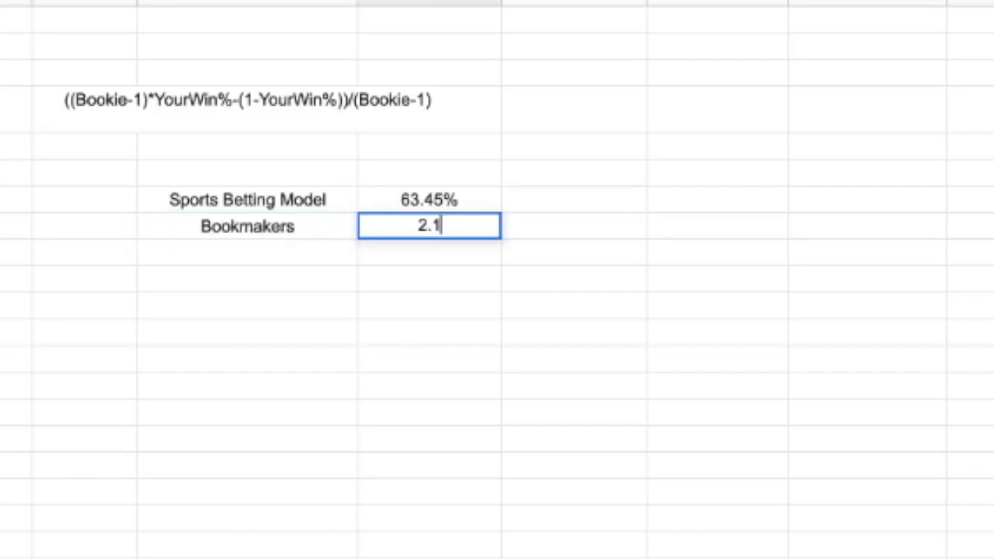
{"action": "type", "text": "5"}
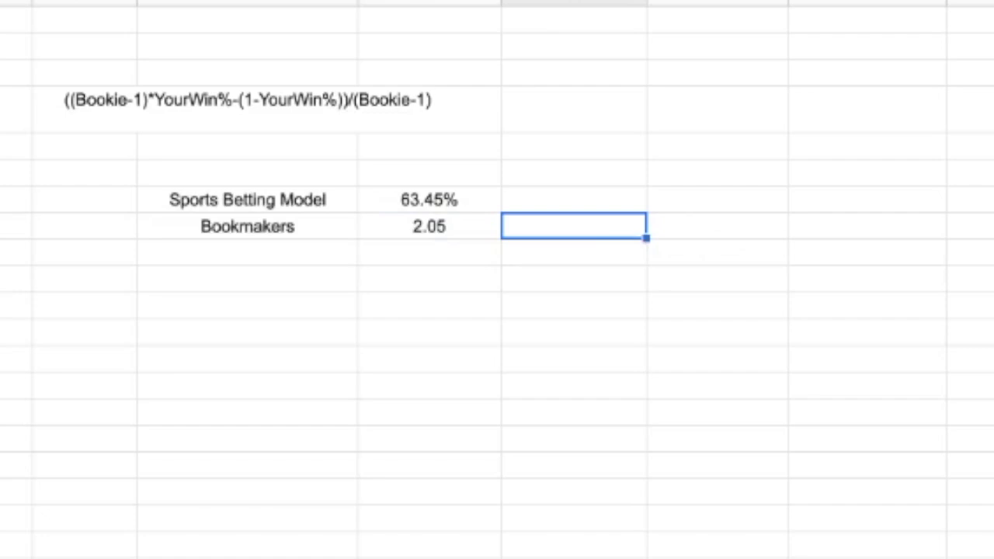
{"action": "mouse_move", "coordinate": [364, 314]}
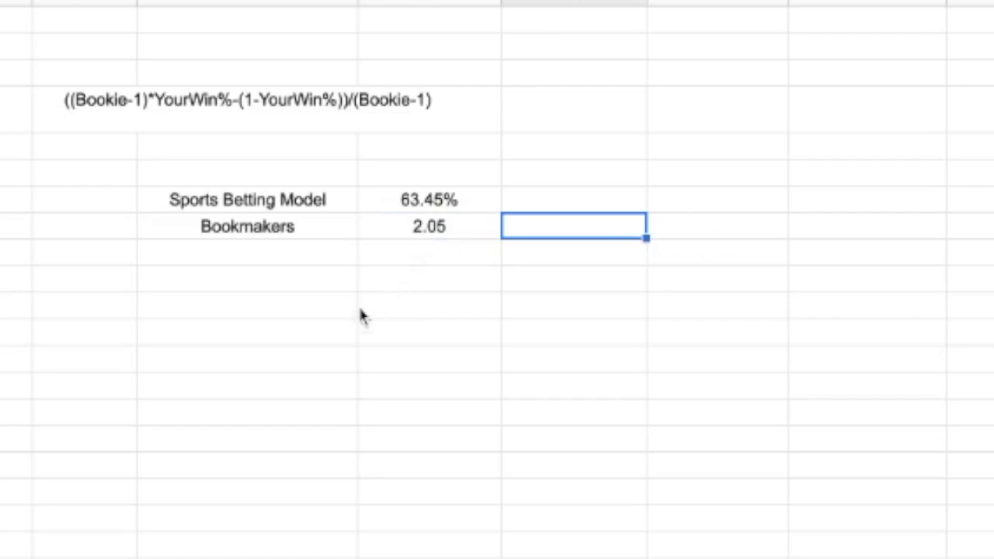
Label the next row 'Kelly' and begin its formula with (D165-1)* from the odds.
{"action": "type", "text": "Ke"}
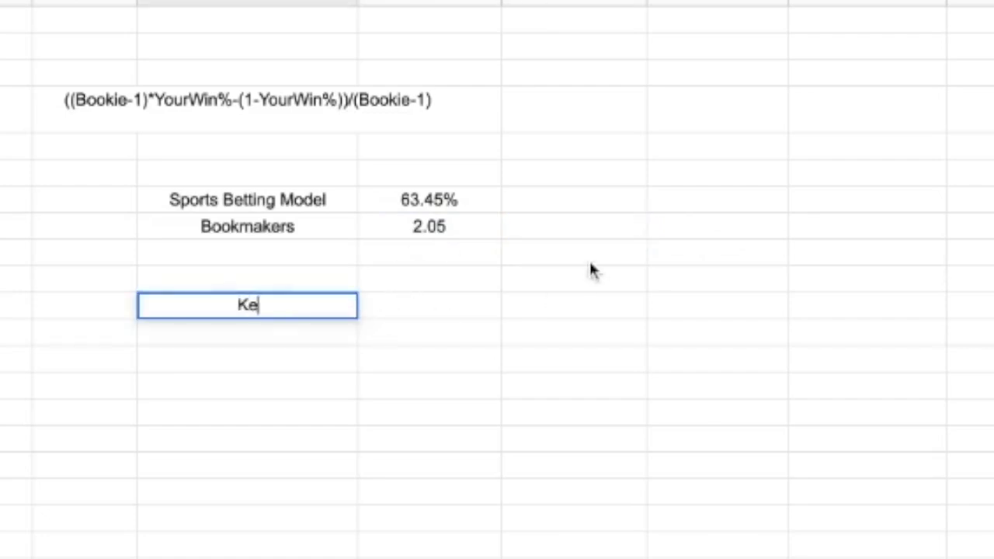
{"action": "type", "text": "lly"}
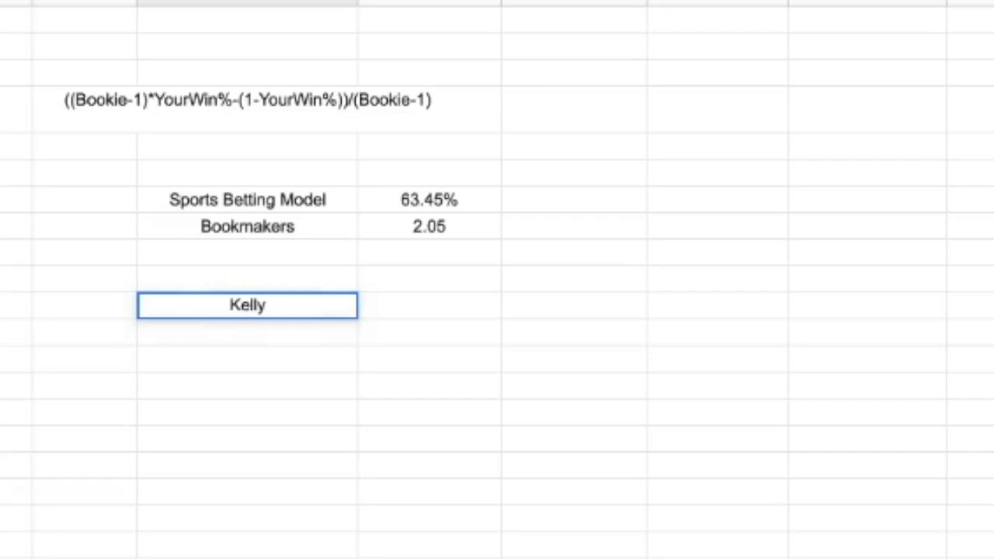
{"action": "left_click", "coordinate": [428, 305]}
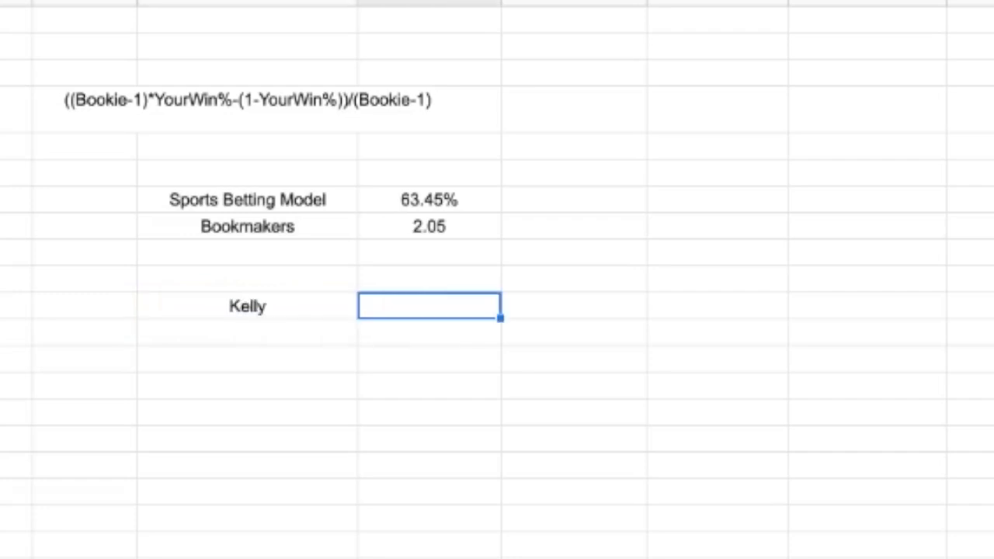
{"action": "type", "text": "=(("}
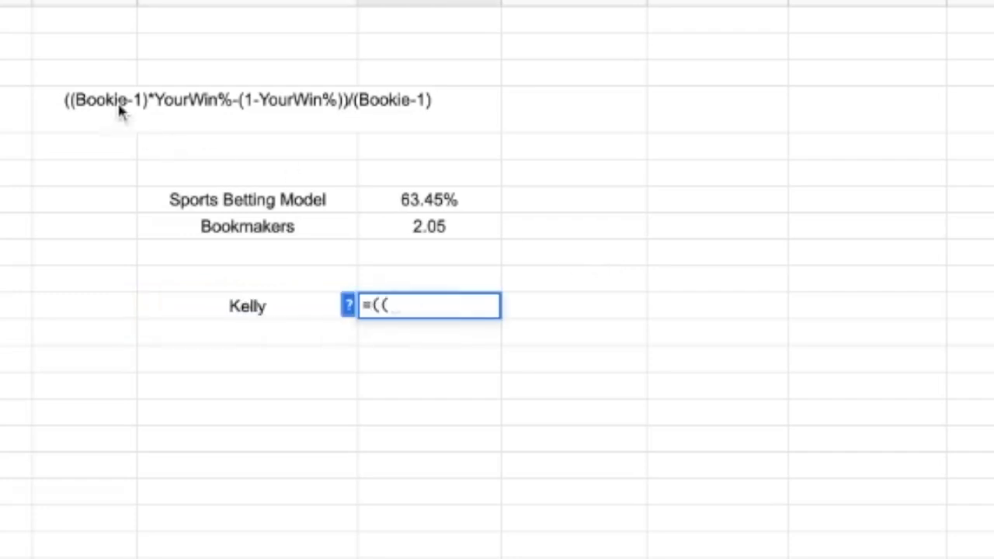
{"action": "left_click", "coordinate": [429, 226]}
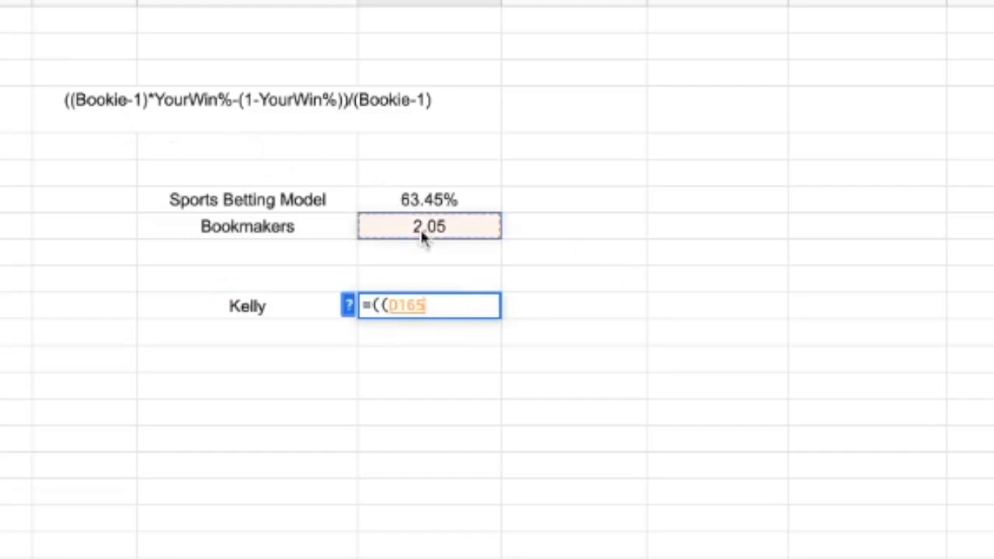
{"action": "type", "text": "-1)"}
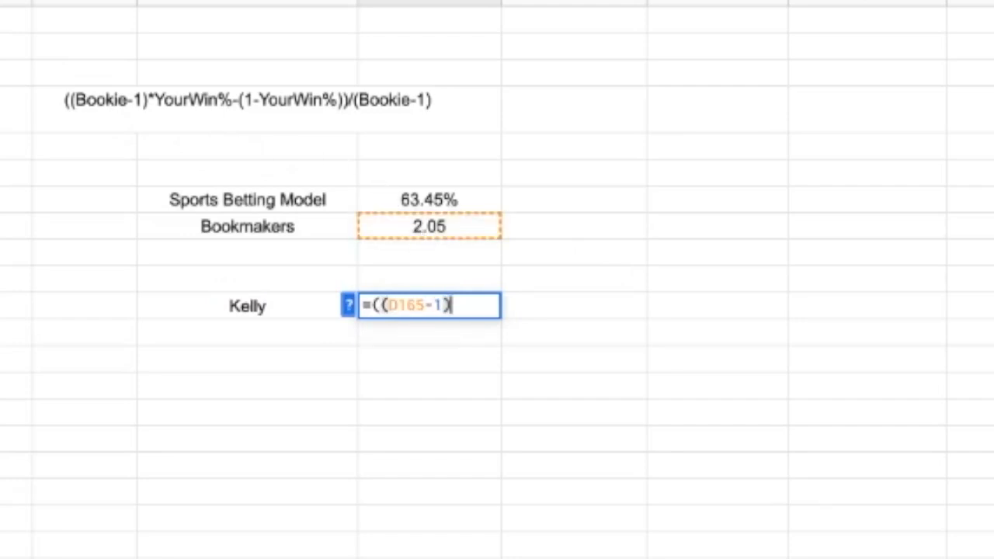
{"action": "type", "text": "*"}
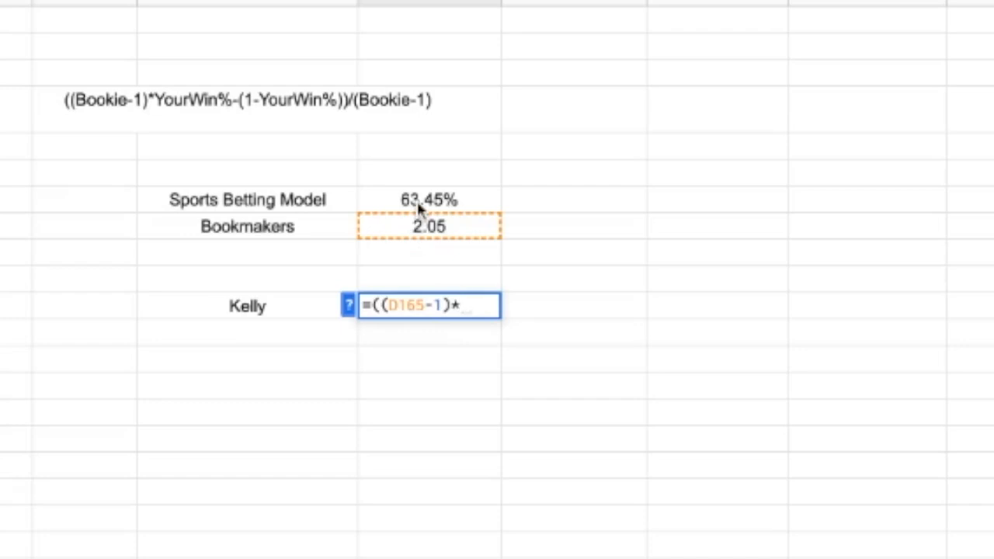
Complete =((D165-1)*D164-(1-D164))/(D165-1), giving a Kelly value of 0.2864047619.
{"action": "left_click", "coordinate": [429, 200]}
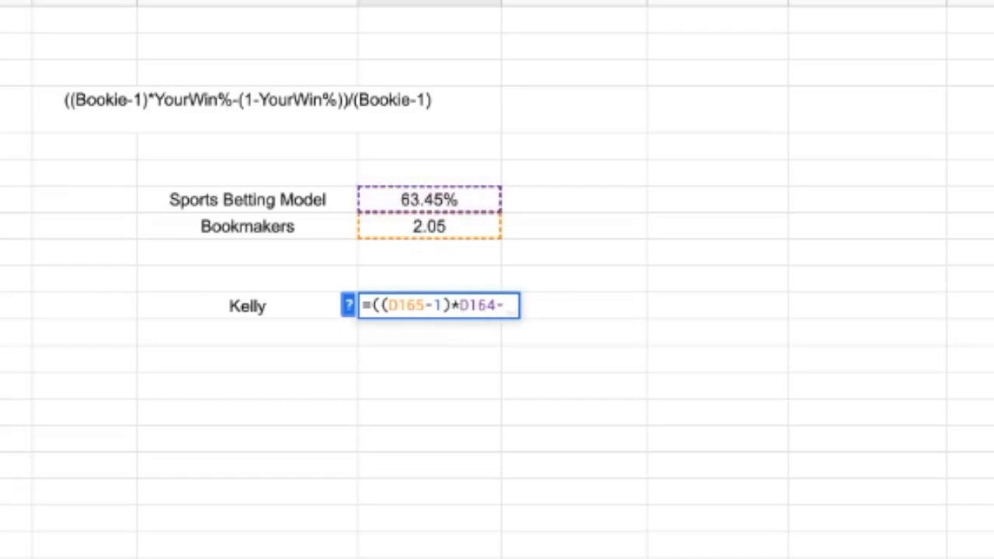
{"action": "type", "text": "-(1"}
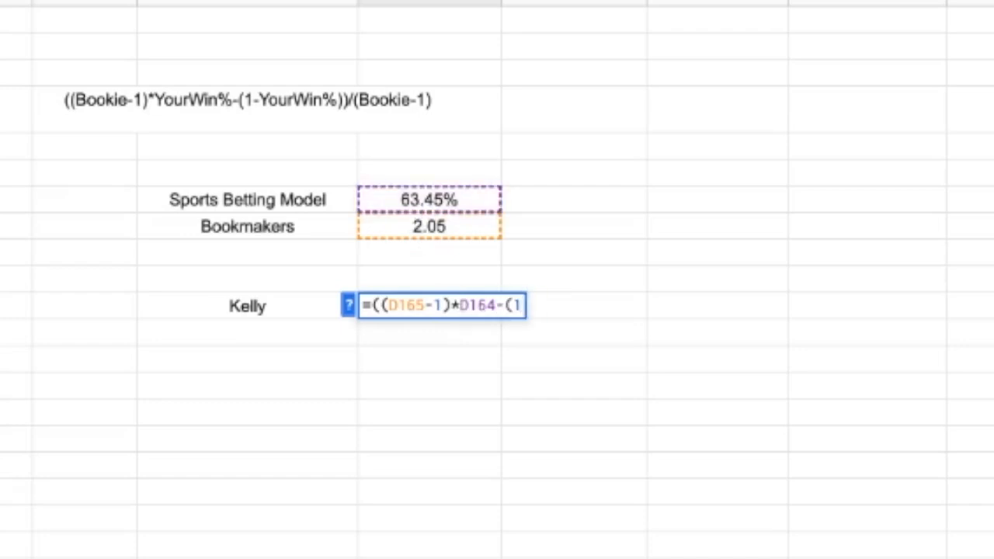
{"action": "left_click", "coordinate": [429, 200]}
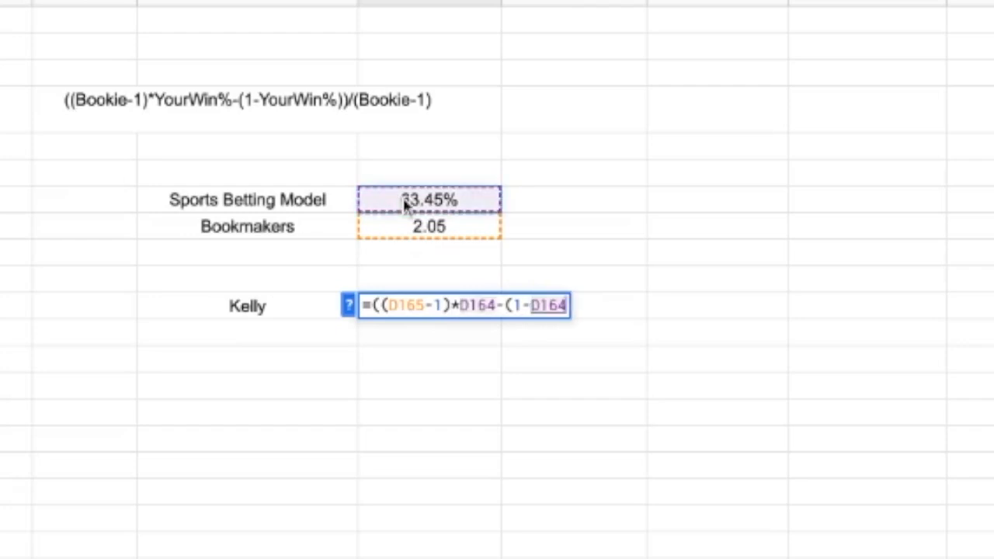
{"action": "type", "text": "))"}
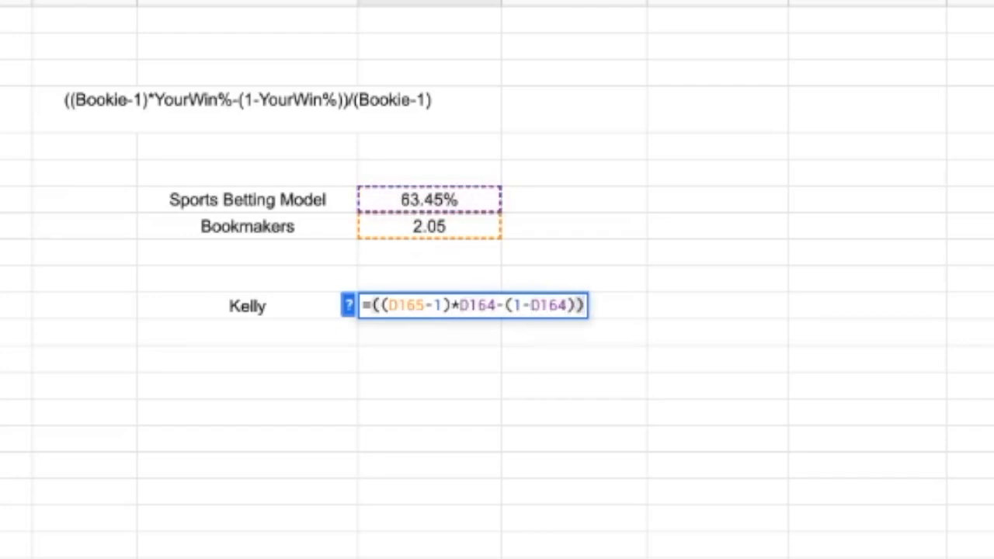
{"action": "type", "text": "/("}
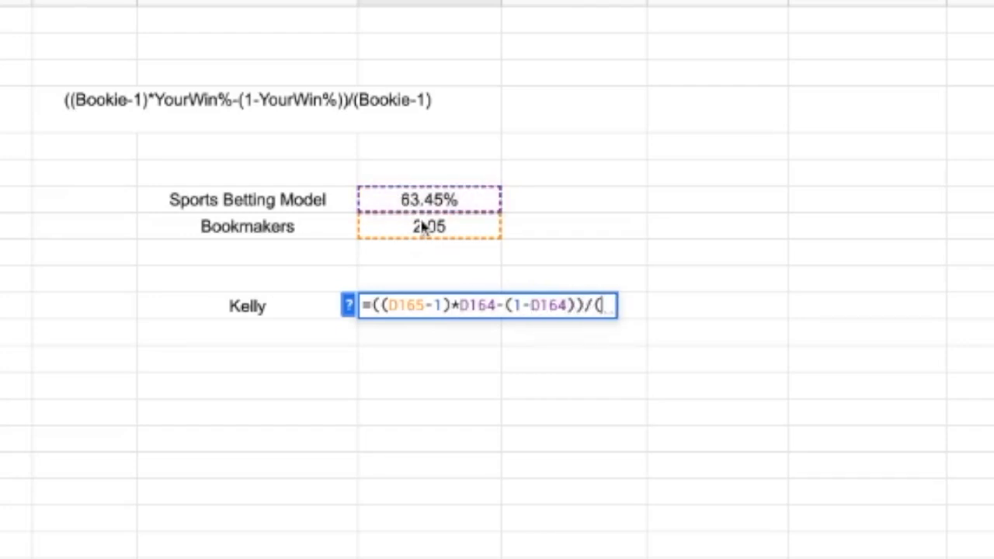
{"action": "left_click", "coordinate": [427, 226]}
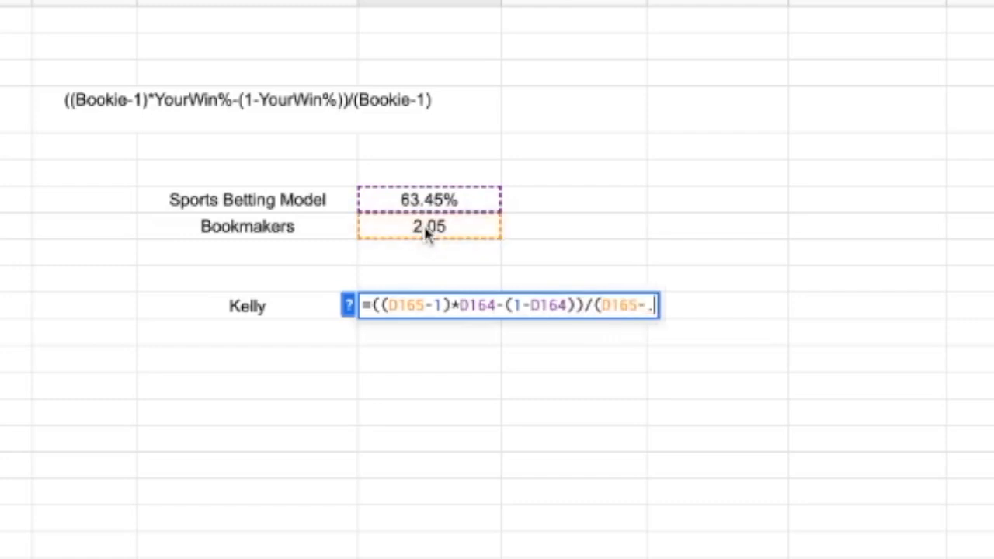
{"action": "type", "text": "1)"}
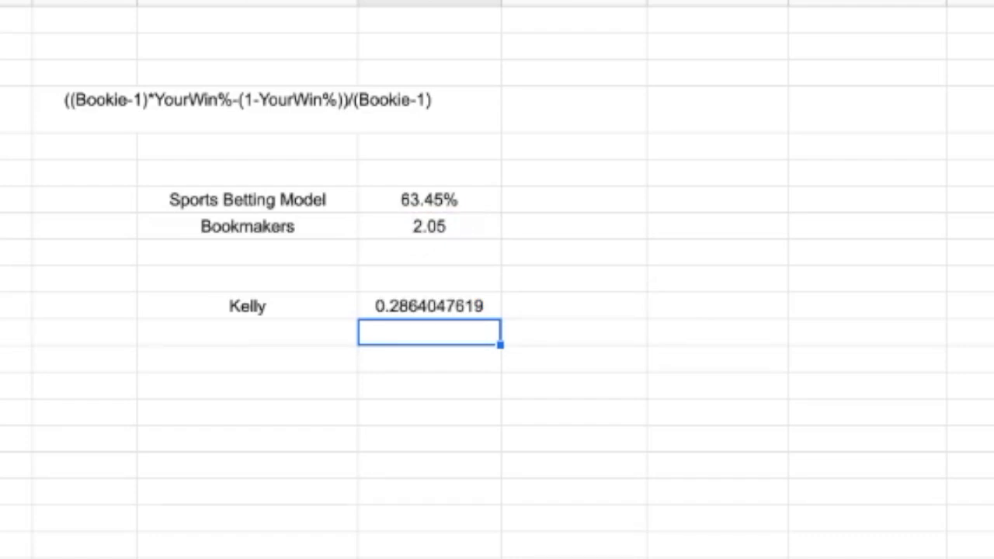
{"action": "mouse_move", "coordinate": [554, 309]}
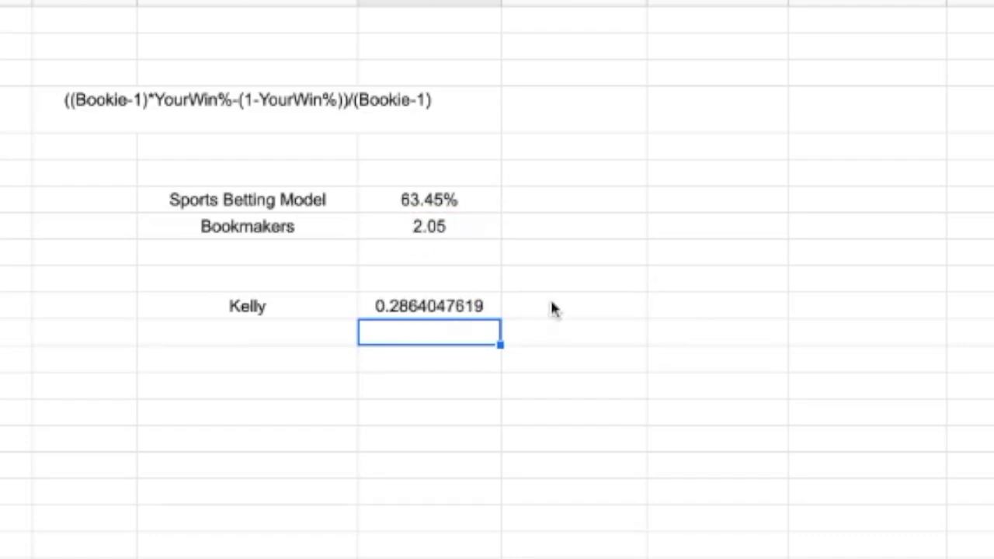
Format the Kelly result as Percent so it shows 28.64%.
{"action": "right_click", "coordinate": [429, 332]}
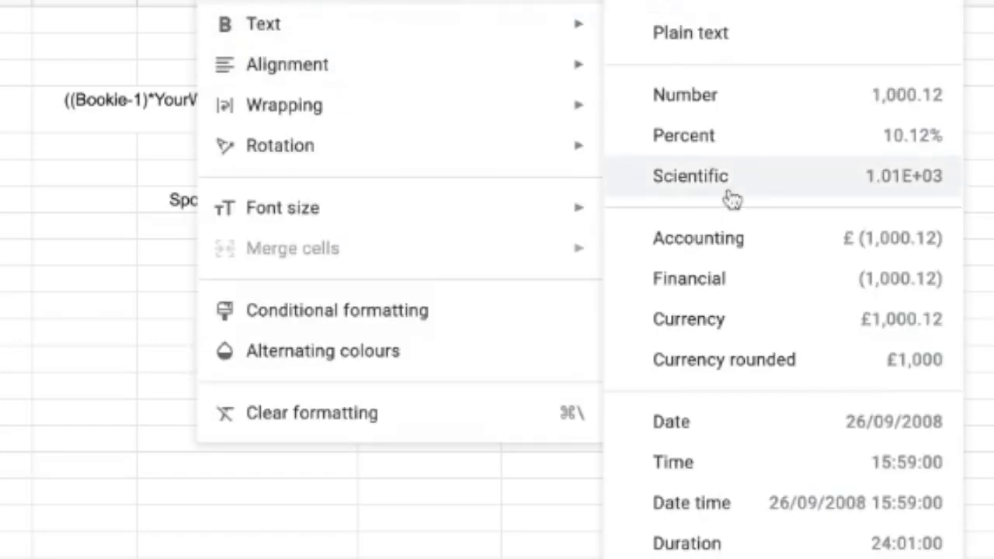
{"action": "left_click", "coordinate": [683, 135]}
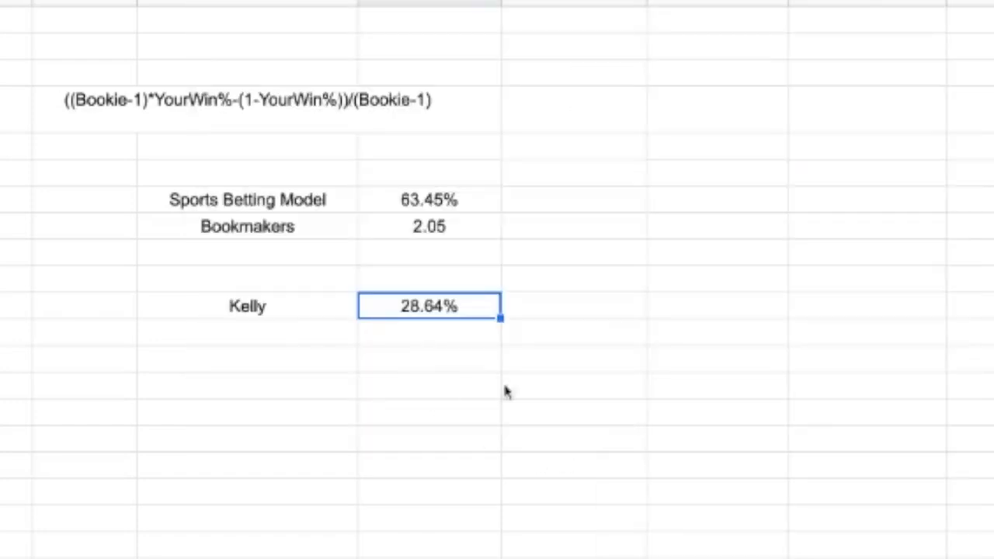
{"action": "mouse_move", "coordinate": [737, 420]}
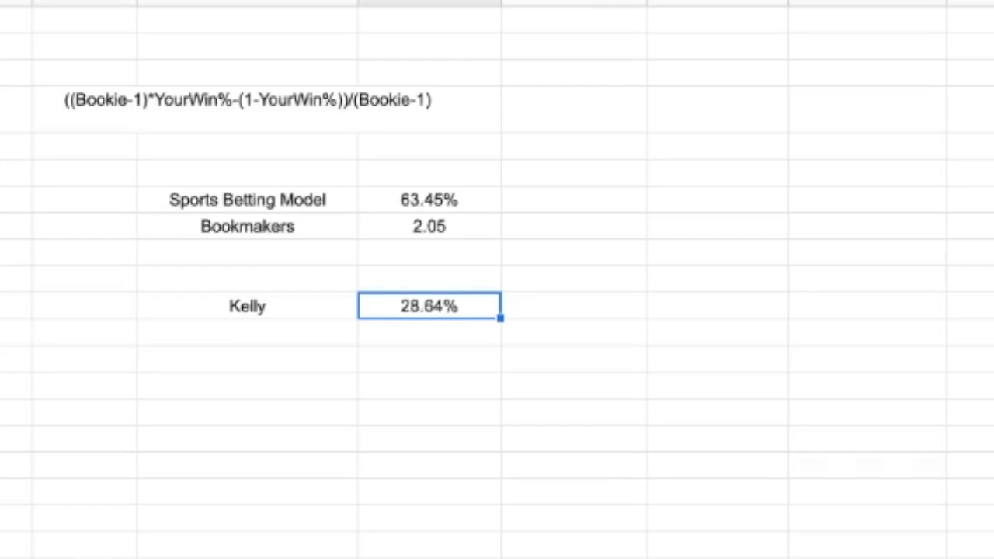
{"action": "left_click", "coordinate": [716, 306]}
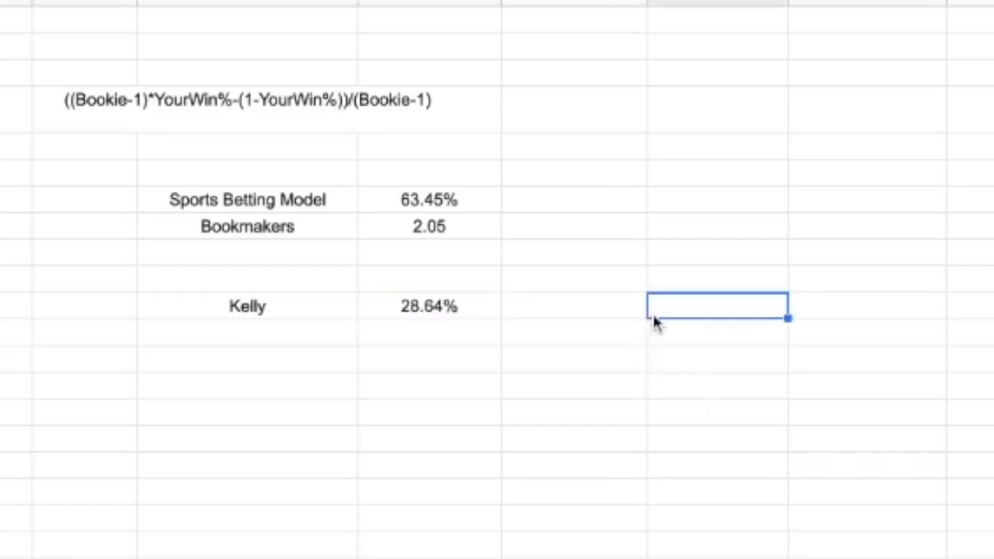
{"action": "mouse_move", "coordinate": [722, 400]}
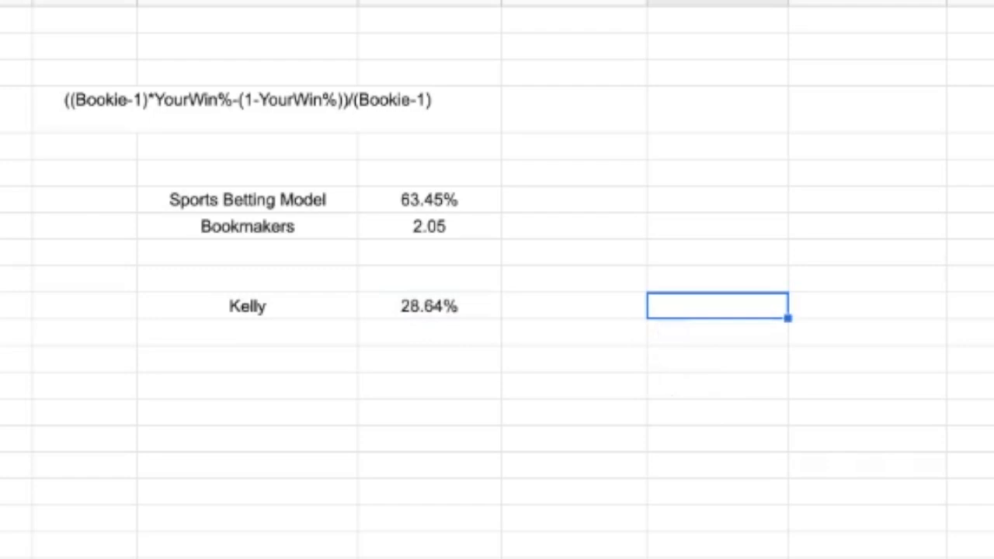
{"action": "double_click", "coordinate": [716, 305]}
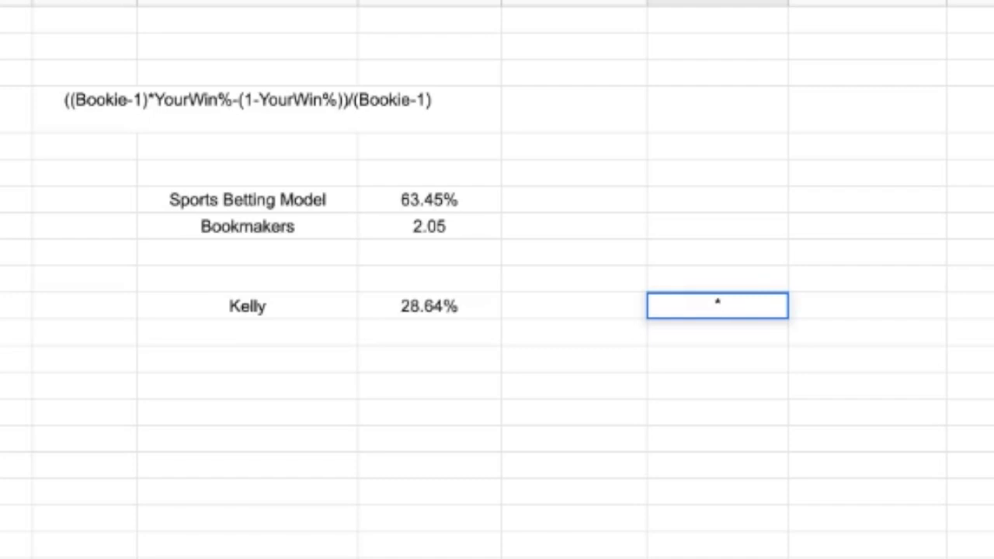
Add a '10% kelly' row whose formula divides the Kelly cell by 10, showing 2.86%.
{"action": "type", "text": "="}
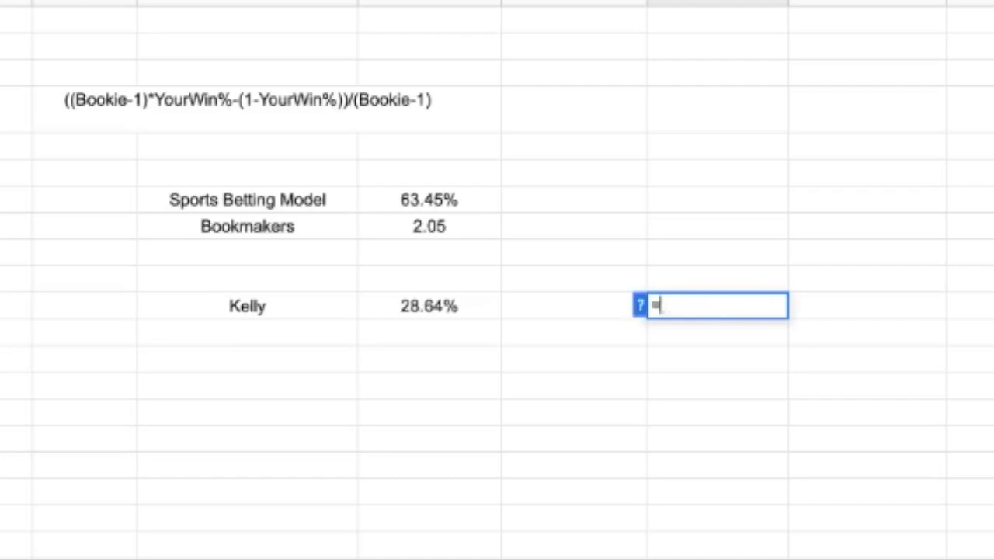
{"action": "left_click", "coordinate": [429, 306]}
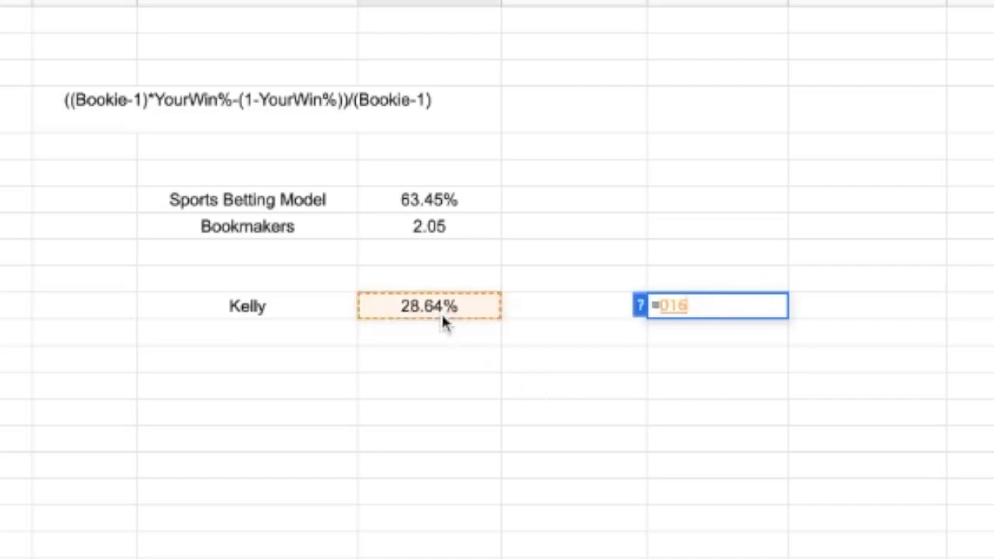
{"action": "left_click", "coordinate": [247, 333]}
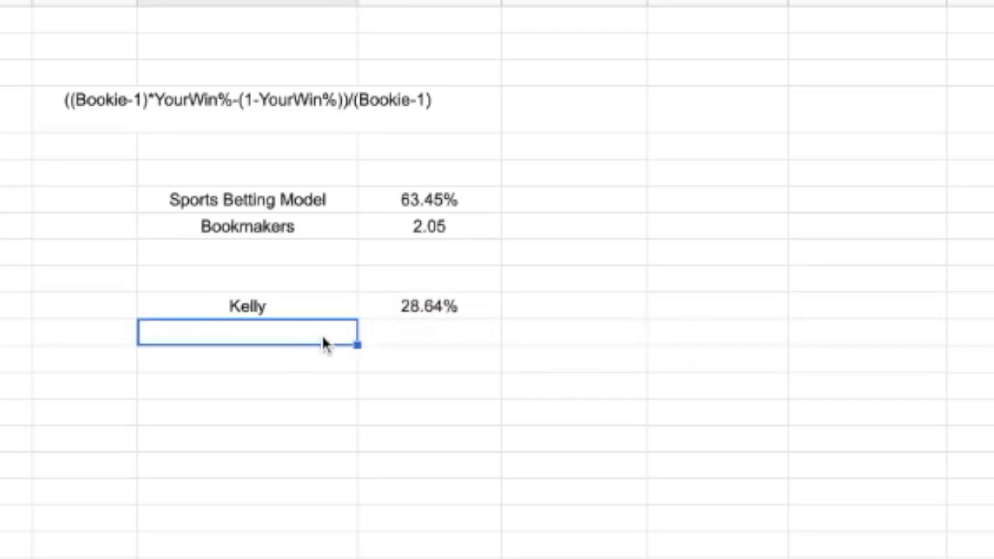
{"action": "type", "text": "10% kelly"}
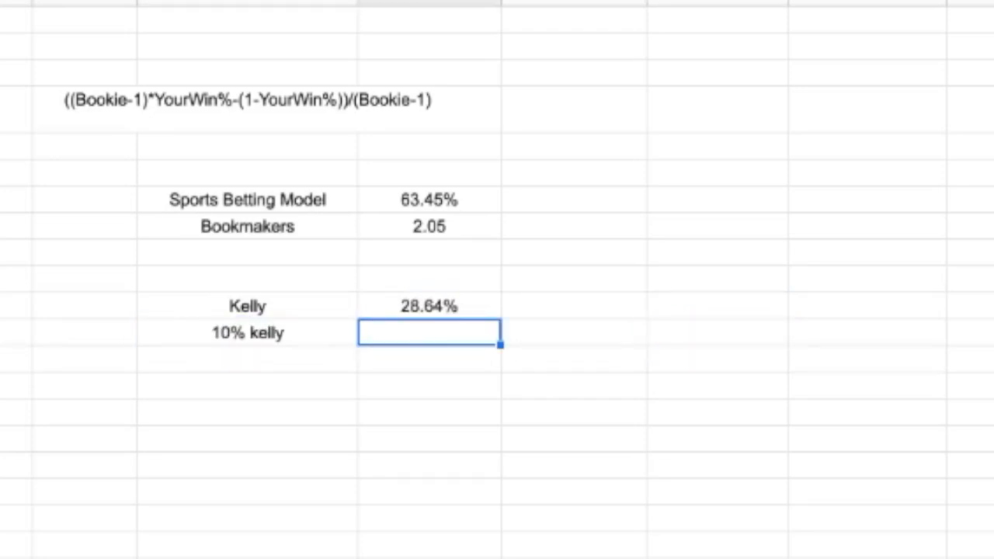
{"action": "type", "text": "="}
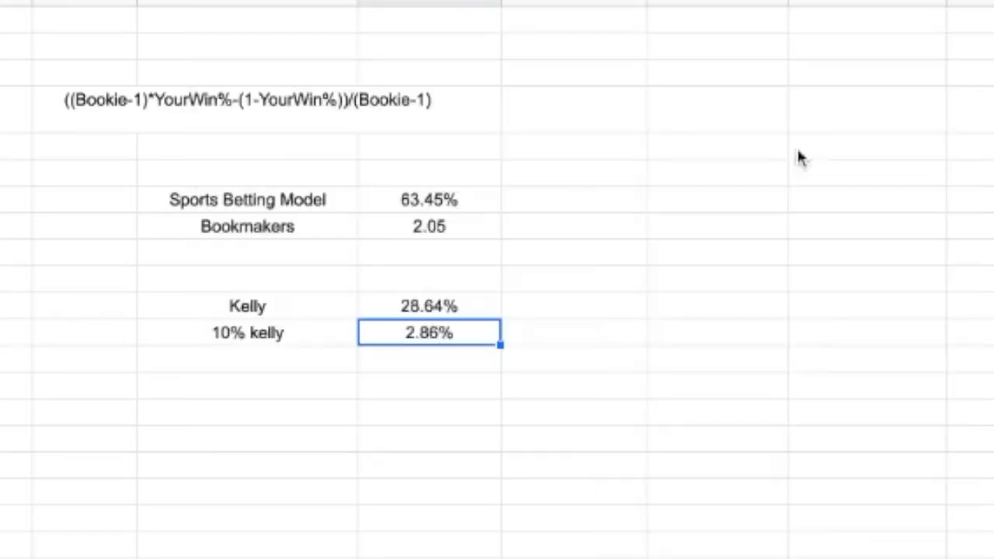
{"action": "left_click", "coordinate": [430, 439]}
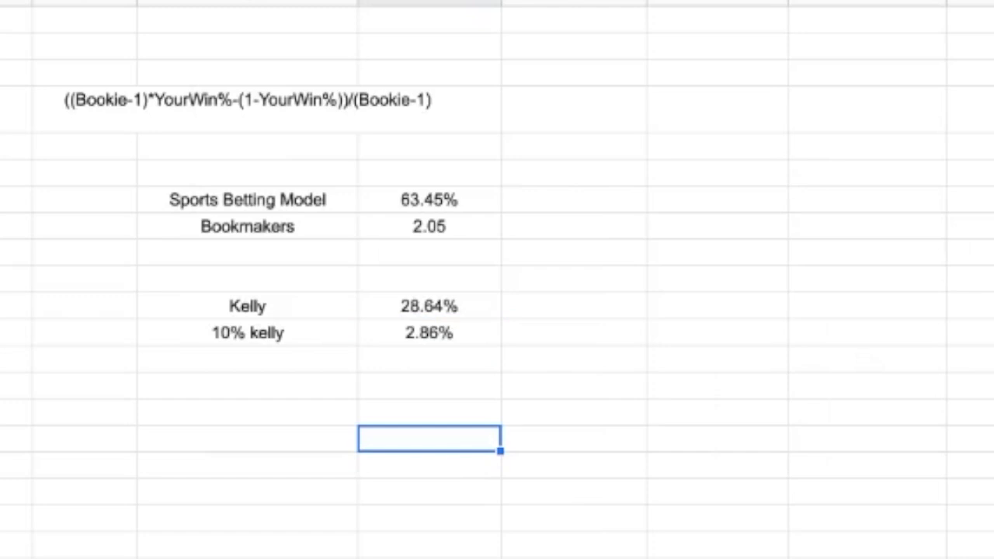
{"action": "mouse_move", "coordinate": [578, 309]}
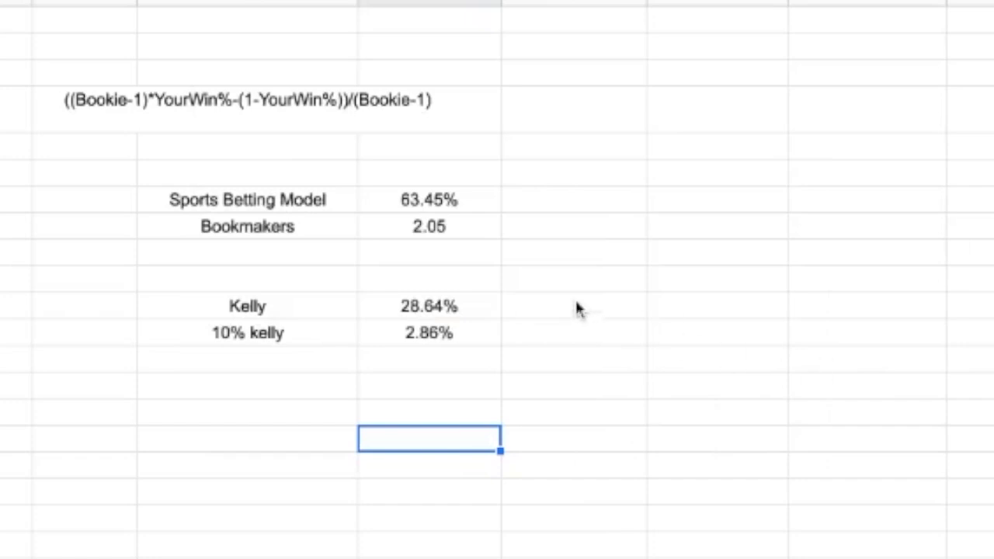
{"action": "left_click", "coordinate": [429, 333]}
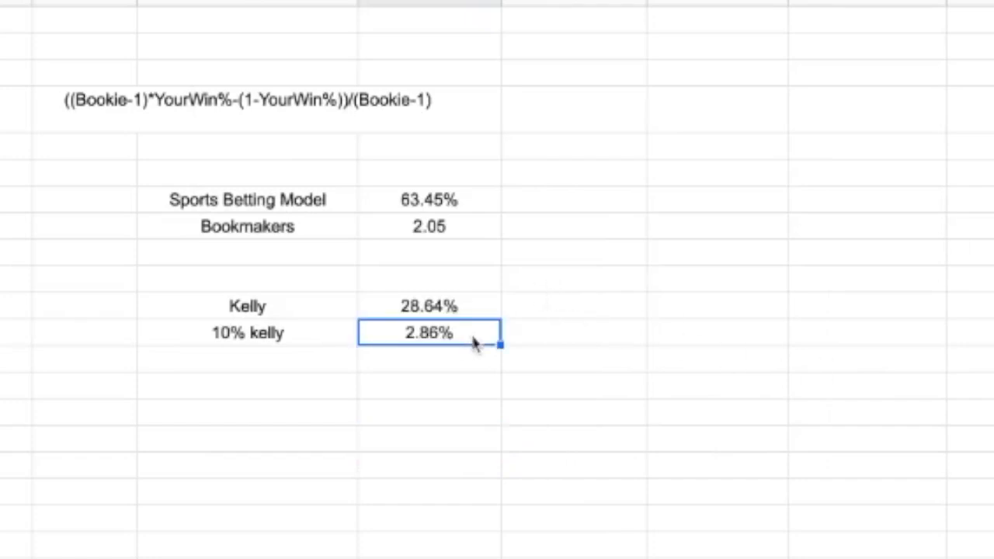
Note a unit size of 2 beside 10% kelly and change the model probability to 59.45%.
{"action": "left_click", "coordinate": [716, 385]}
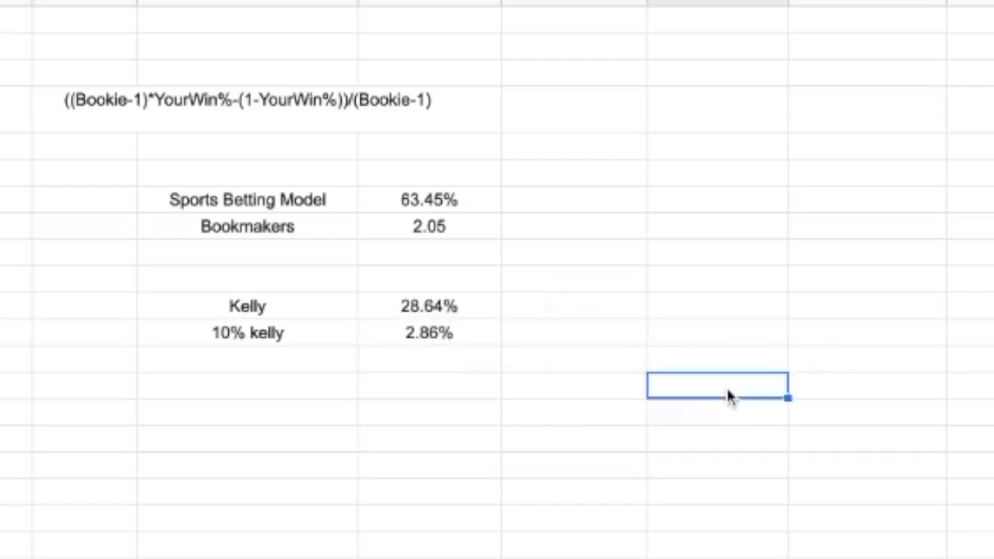
{"action": "mouse_move", "coordinate": [397, 394]}
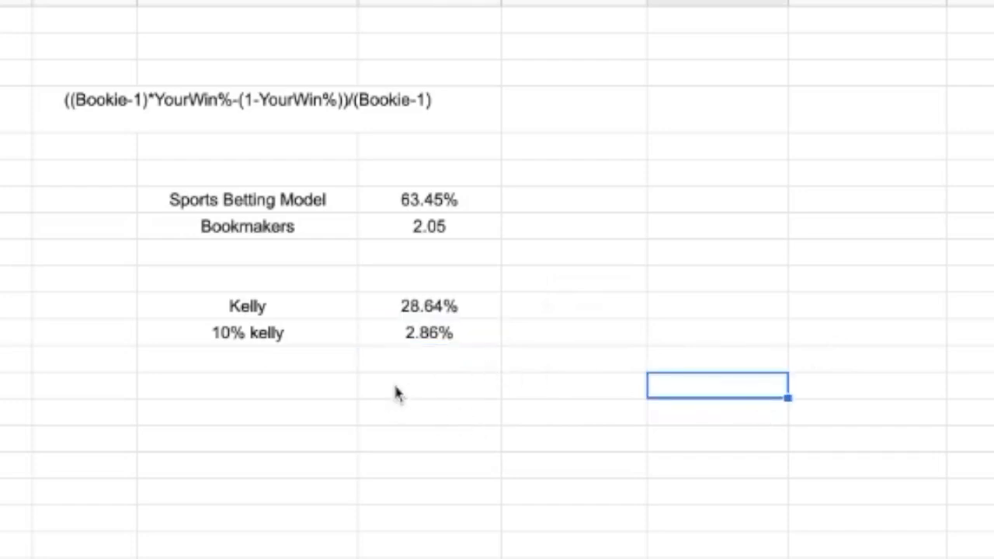
{"action": "mouse_move", "coordinate": [488, 305]}
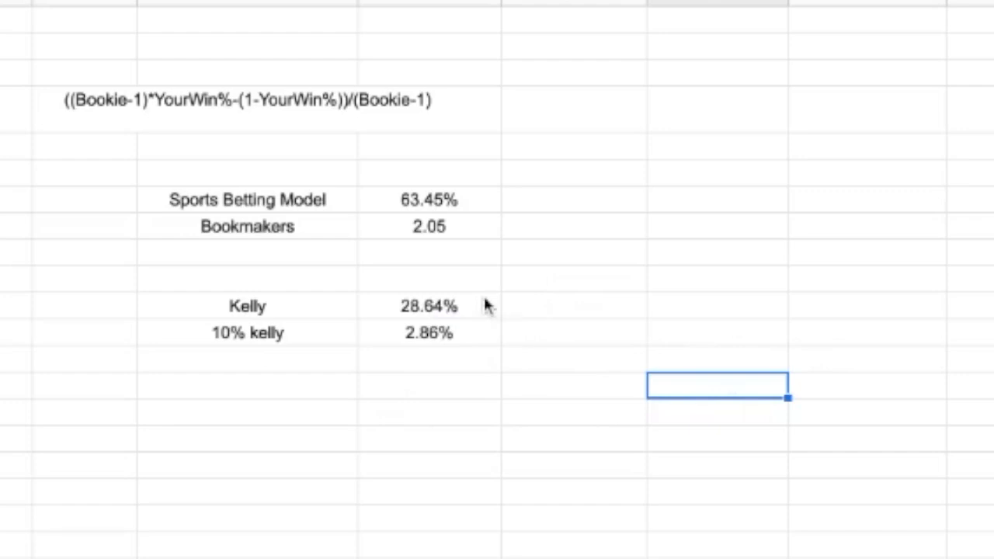
{"action": "left_click", "coordinate": [429, 332]}
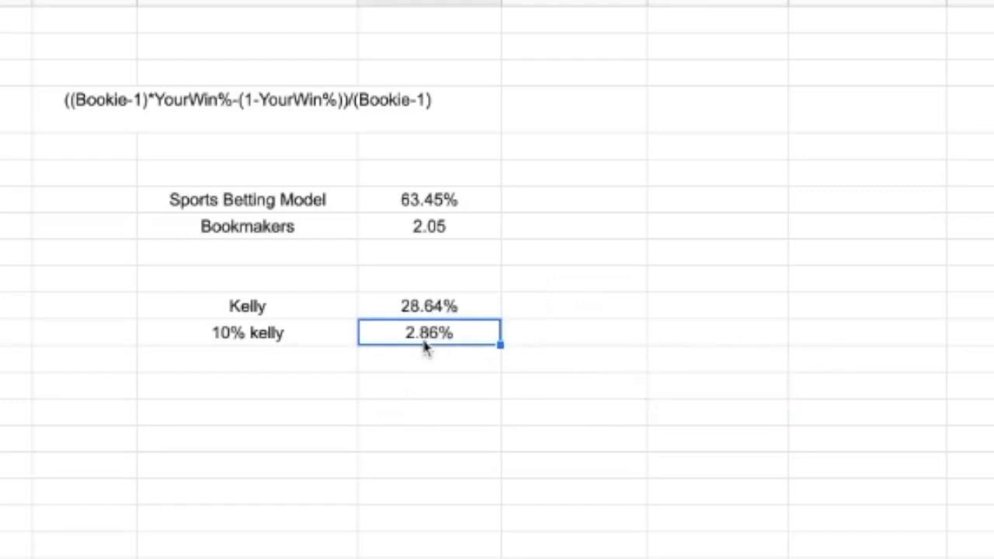
{"action": "mouse_move", "coordinate": [322, 367]}
{"action": "type", "text": "2"}
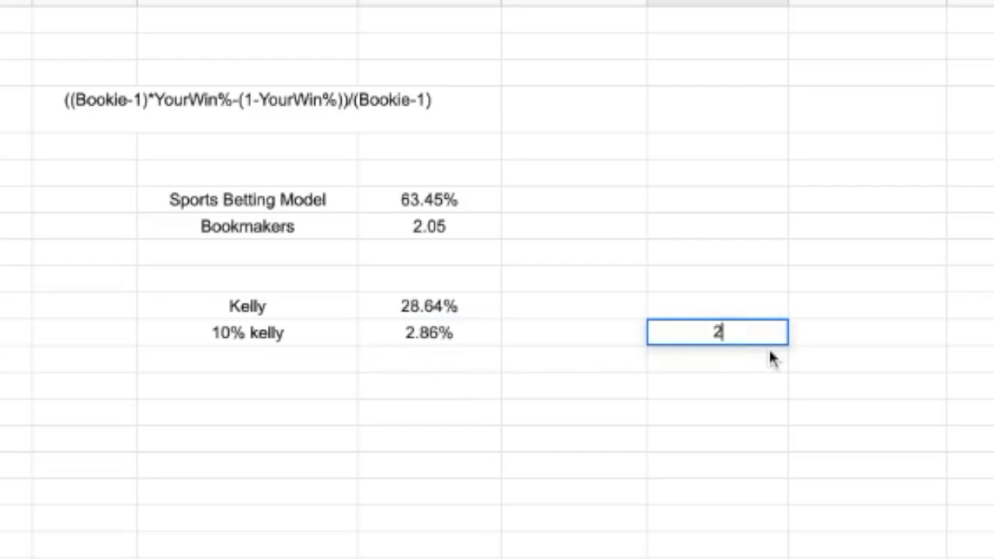
{"action": "left_click", "coordinate": [428, 332]}
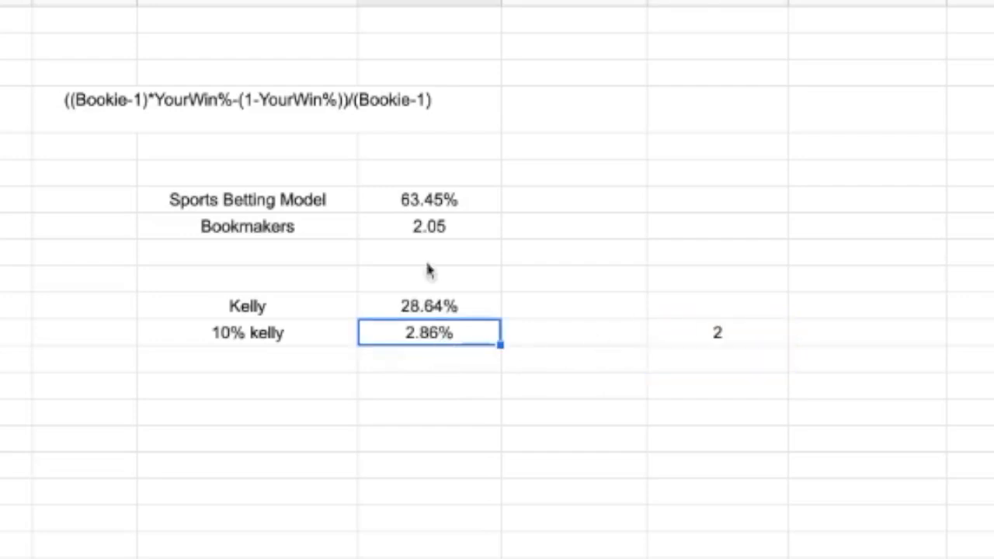
{"action": "left_click", "coordinate": [428, 199]}
{"action": "type", "text": "59.45"}
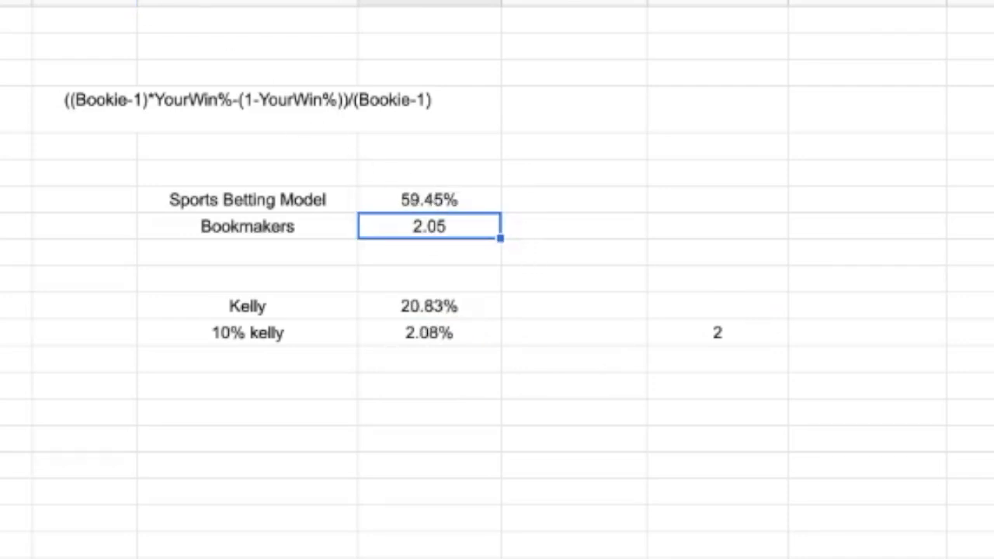
Change the model probability to 54.45%, recalculating Kelly to 11.07% and 10% kelly to 1.11%.
{"action": "left_click", "coordinate": [429, 199]}
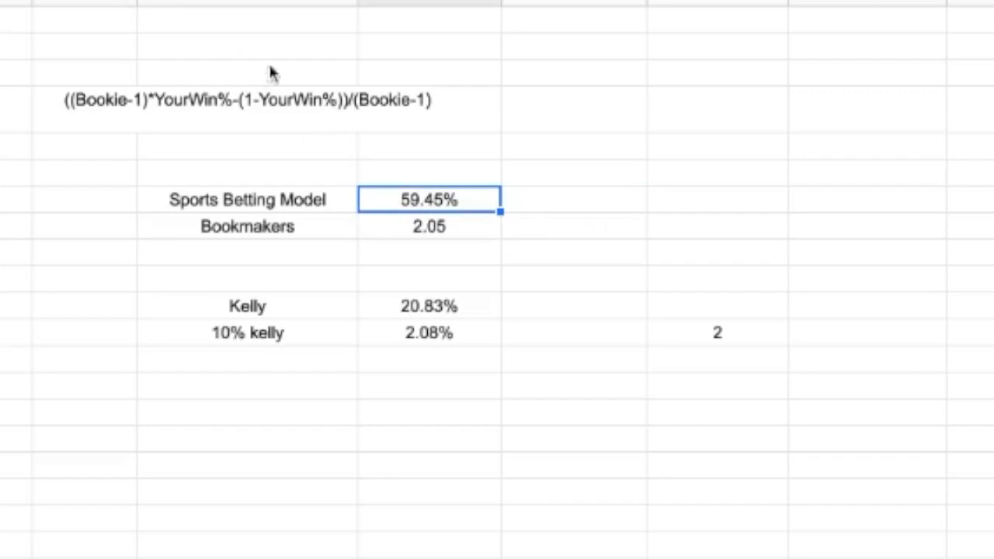
{"action": "type", "text": "54.45%"}
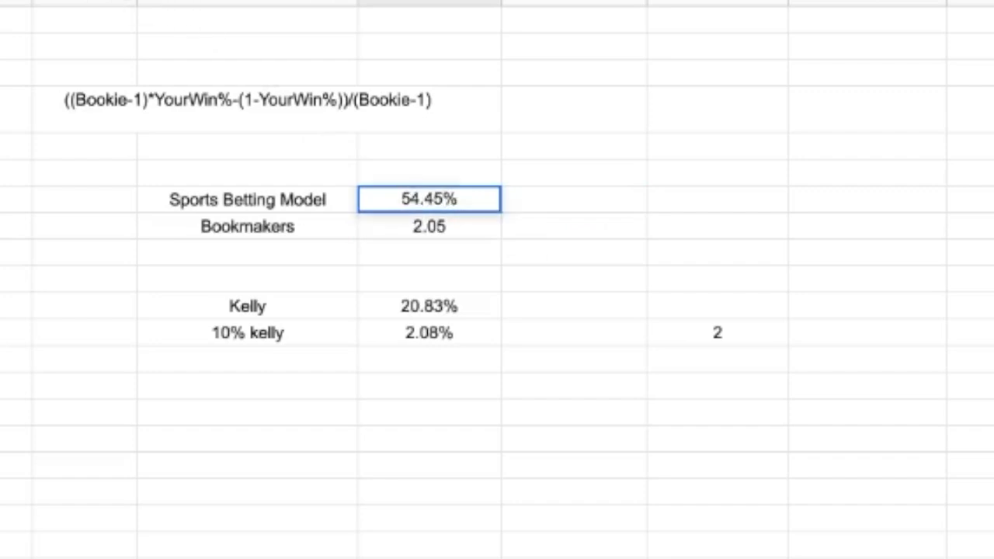
{"action": "left_click", "coordinate": [428, 332]}
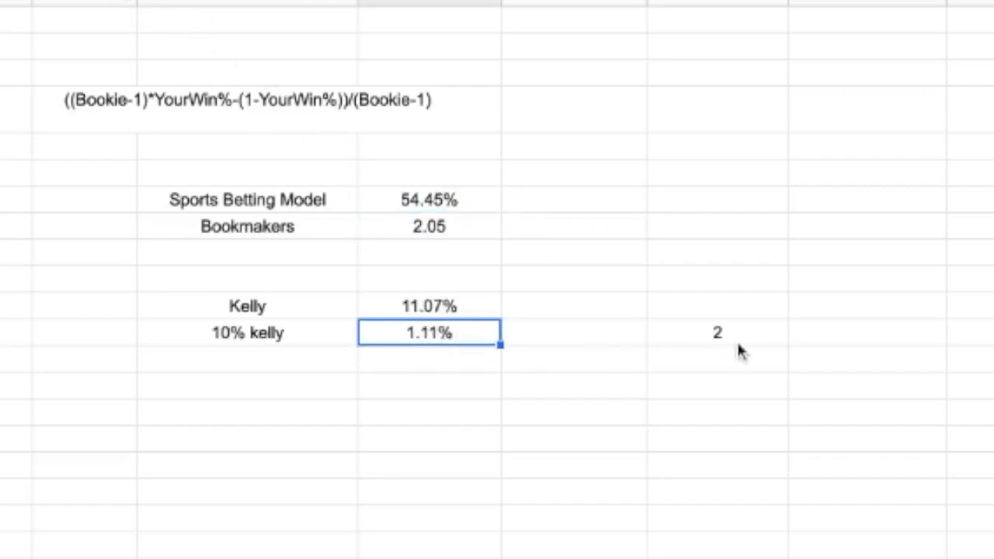
{"action": "mouse_move", "coordinate": [528, 319]}
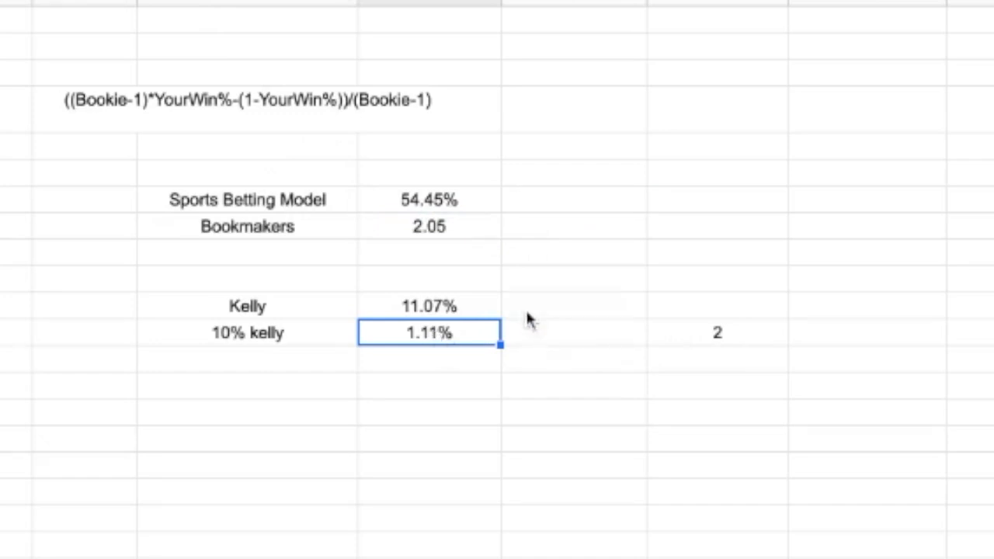
{"action": "left_click", "coordinate": [716, 357]}
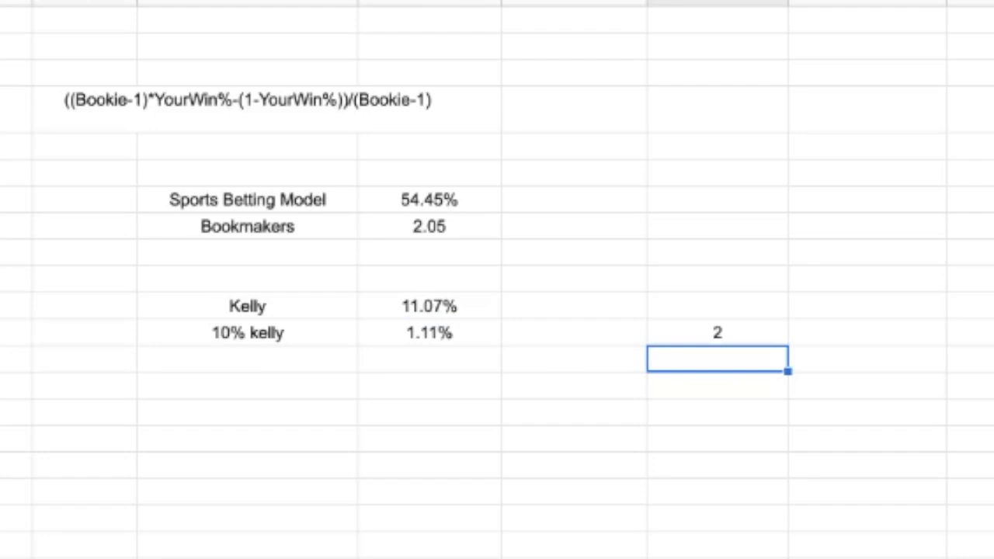
{"action": "mouse_move", "coordinate": [468, 324]}
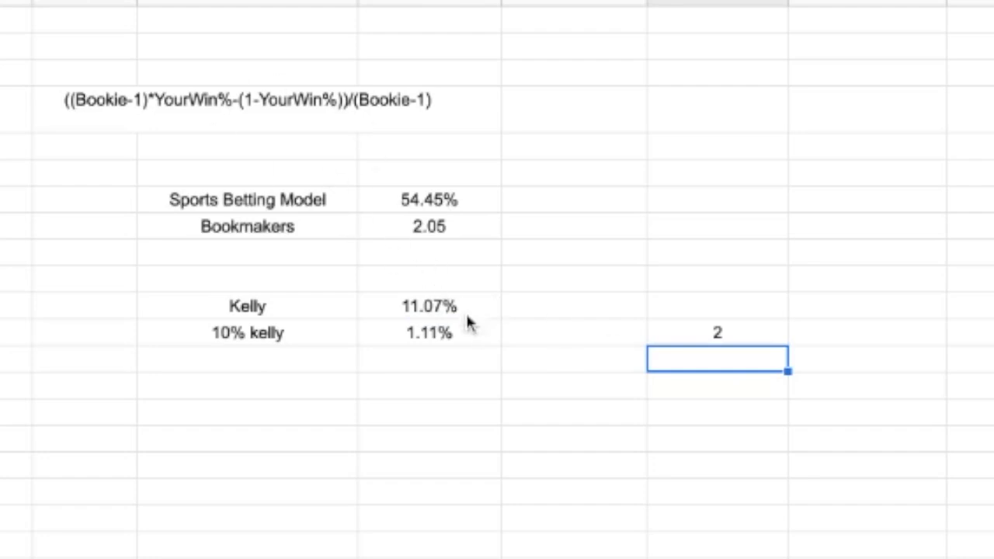
{"action": "mouse_move", "coordinate": [488, 324]}
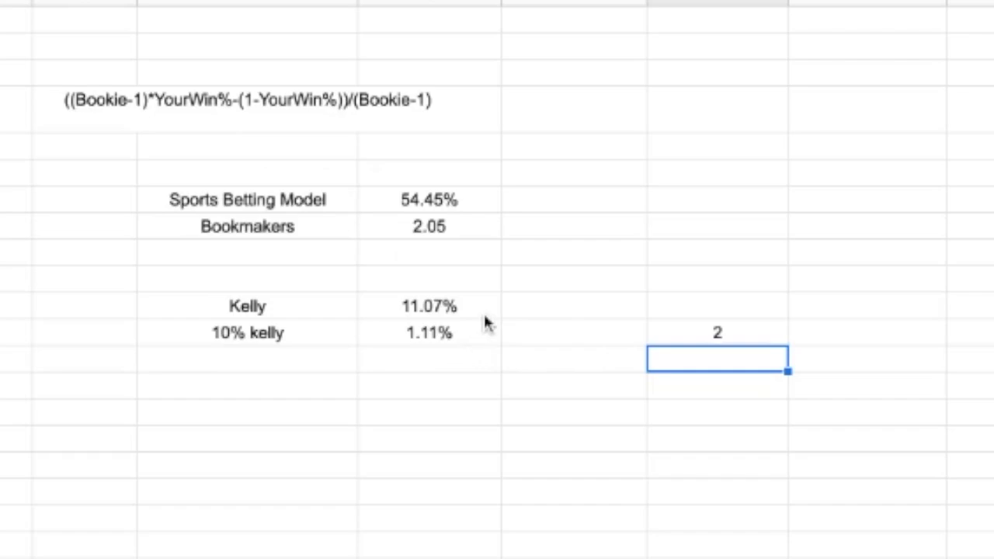